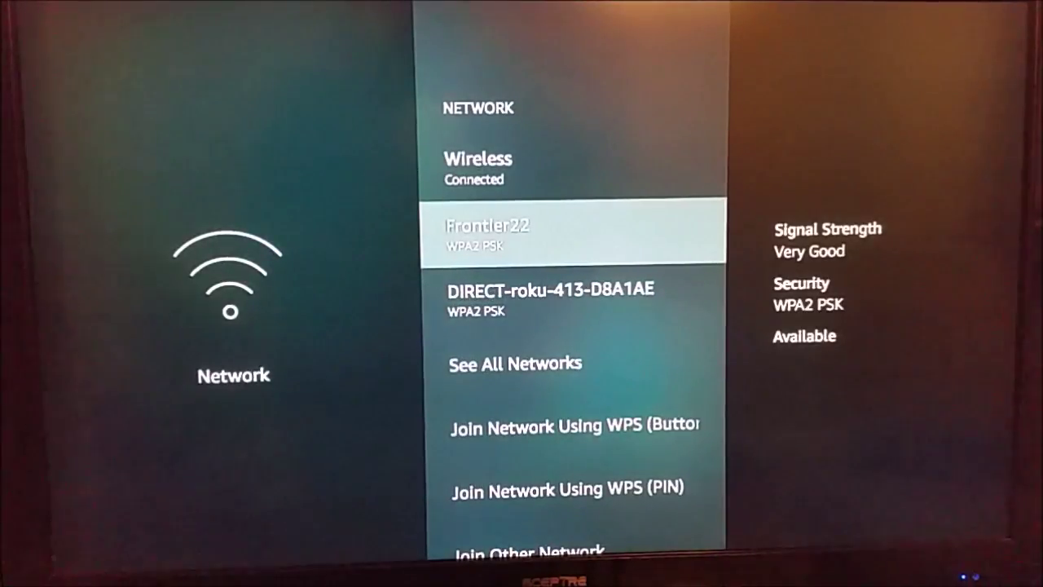
- Move from the Frontier22 entry to the Wireless (Connected) network to show its status options
{"action": "left_click", "coordinate": [570, 234]}
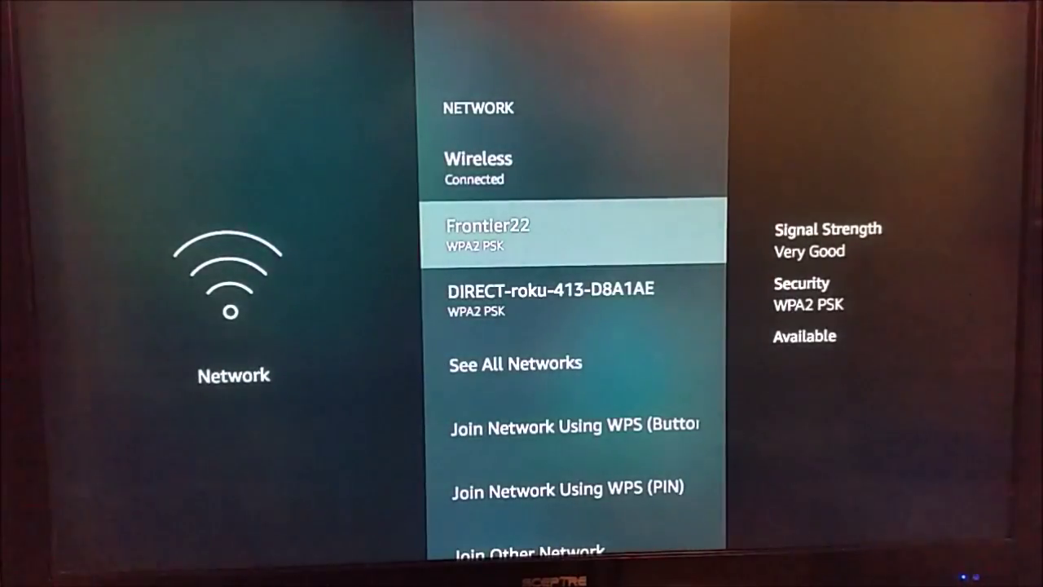
{"action": "key", "text": "up"}
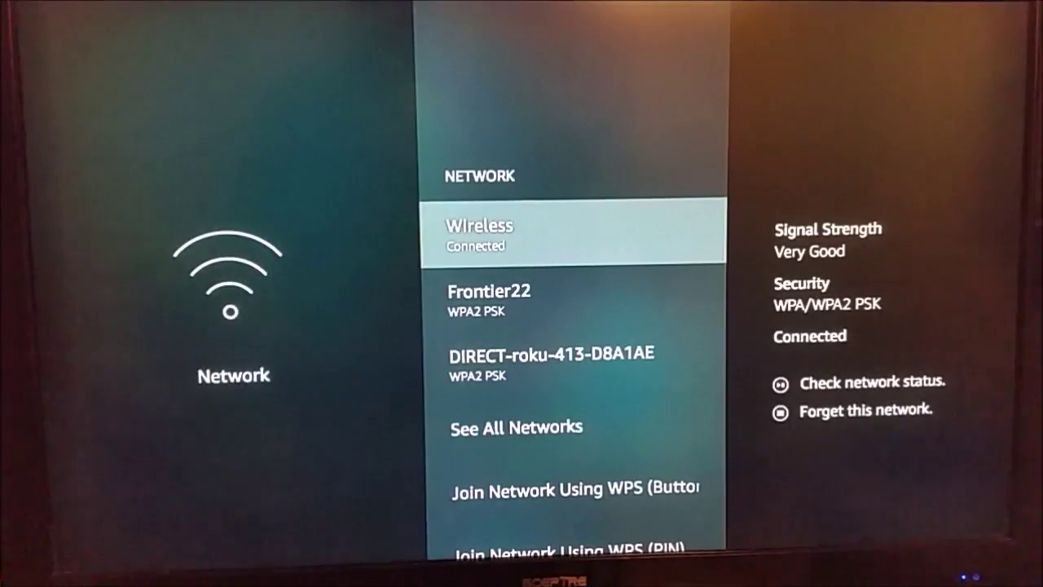